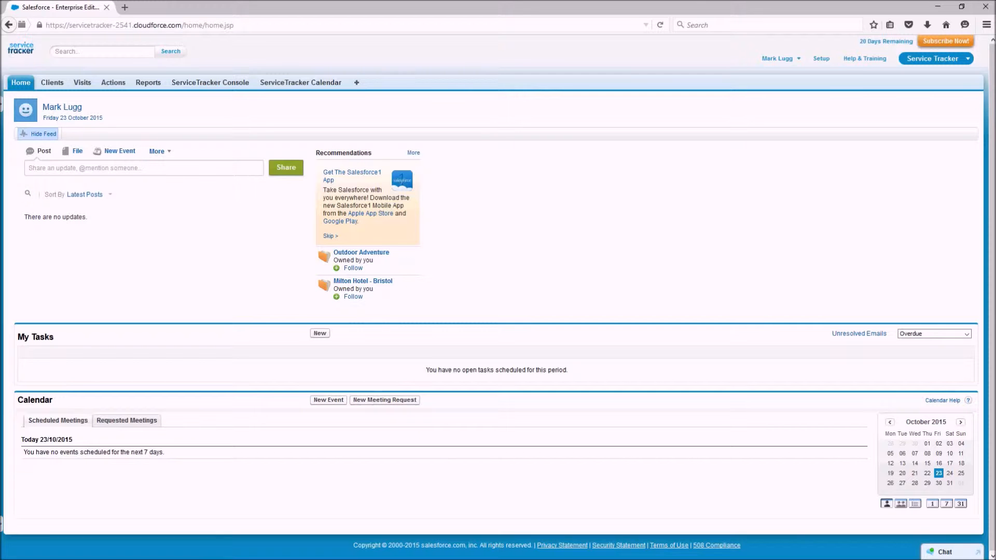
mouse_move(127, 220)
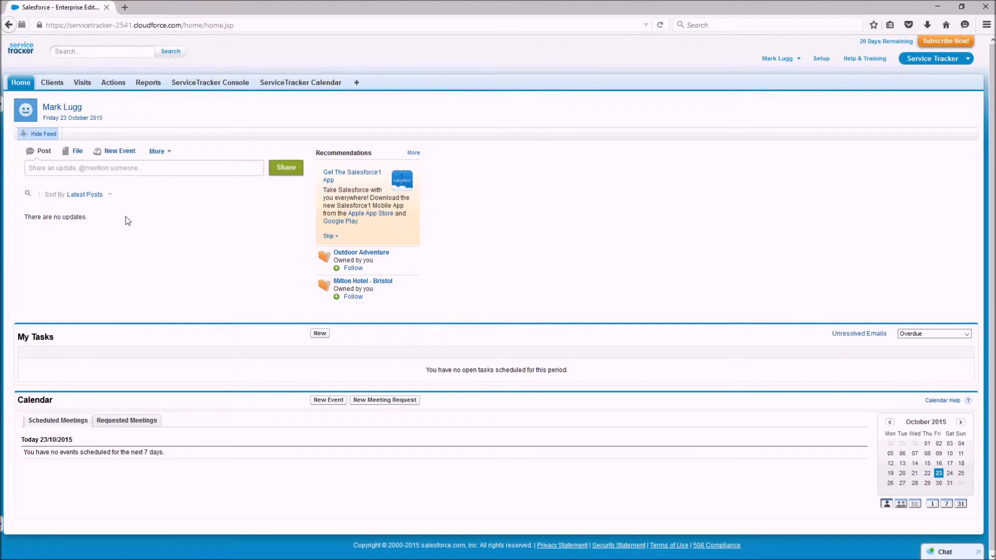
mouse_move(129, 197)
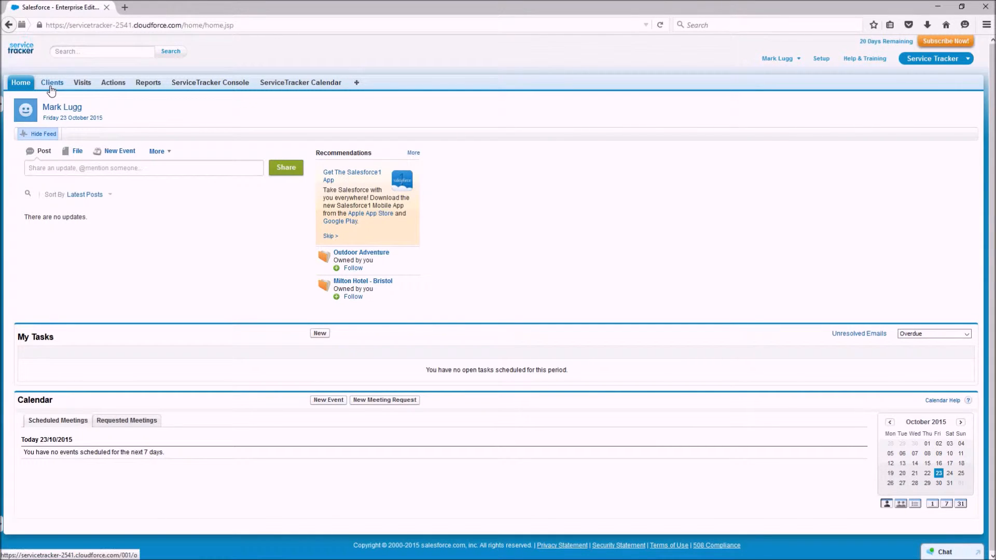
- From Clients, go to Outdoor Adventure and bring up contract 000009 from its Contracts / Jobs list
left_click(52, 83)
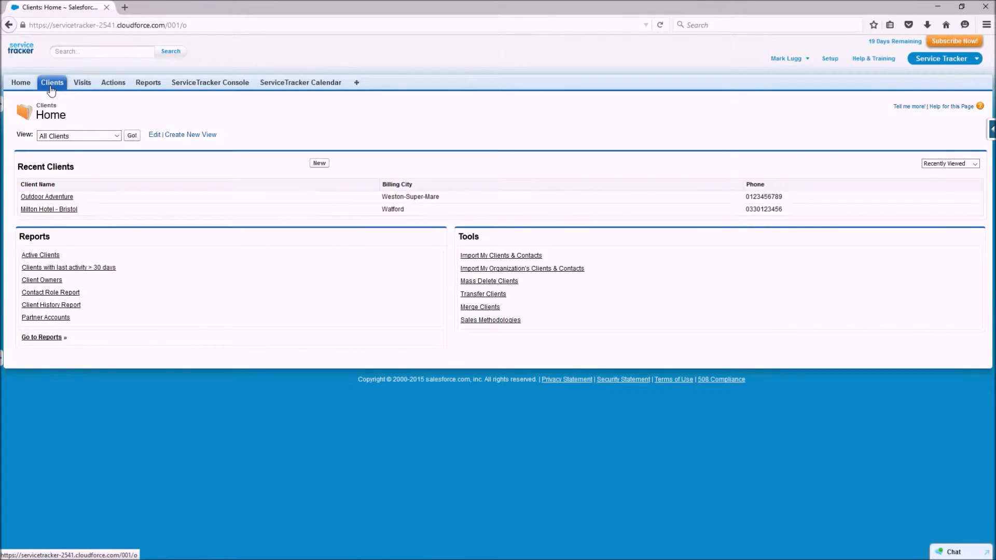
left_click(46, 196)
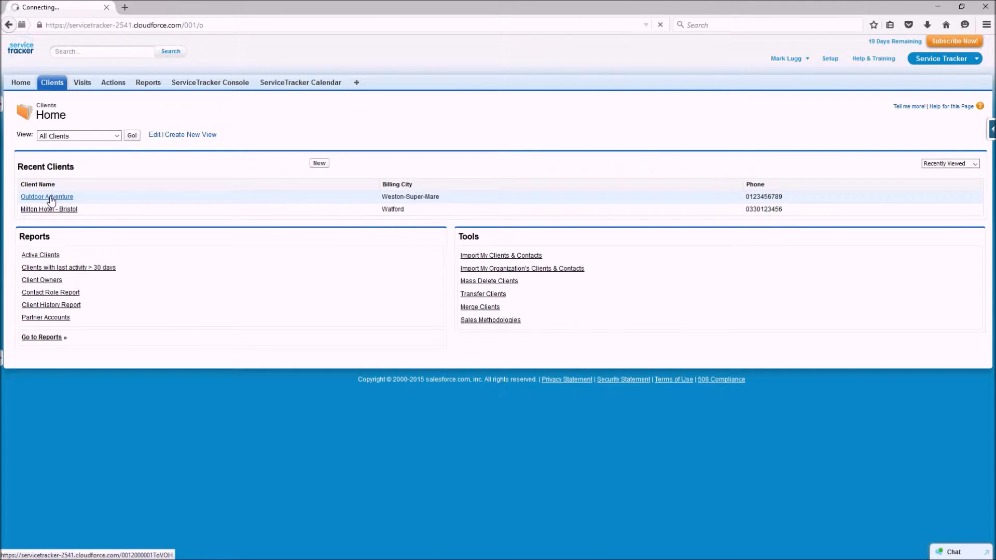
left_click(47, 196)
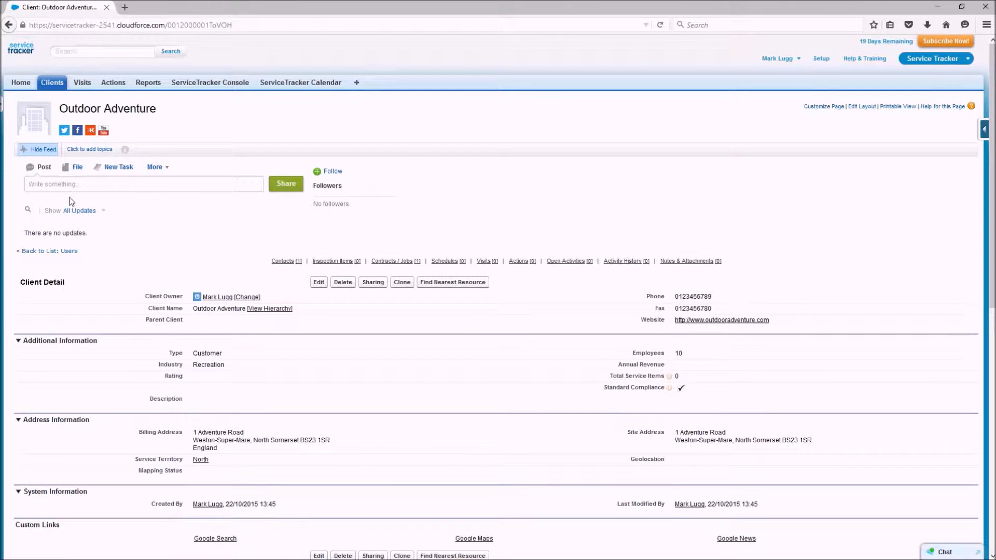
scroll("down", 3)
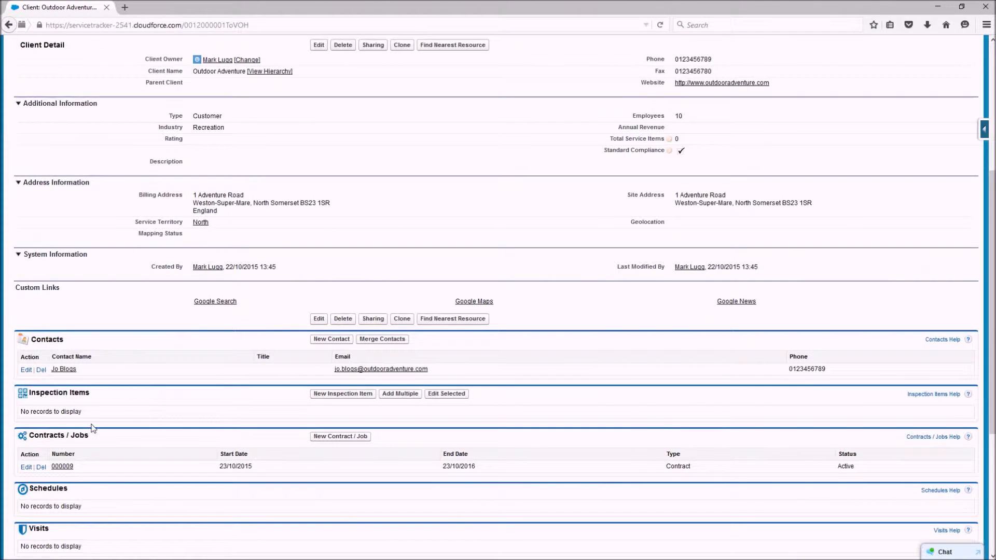
left_click(62, 465)
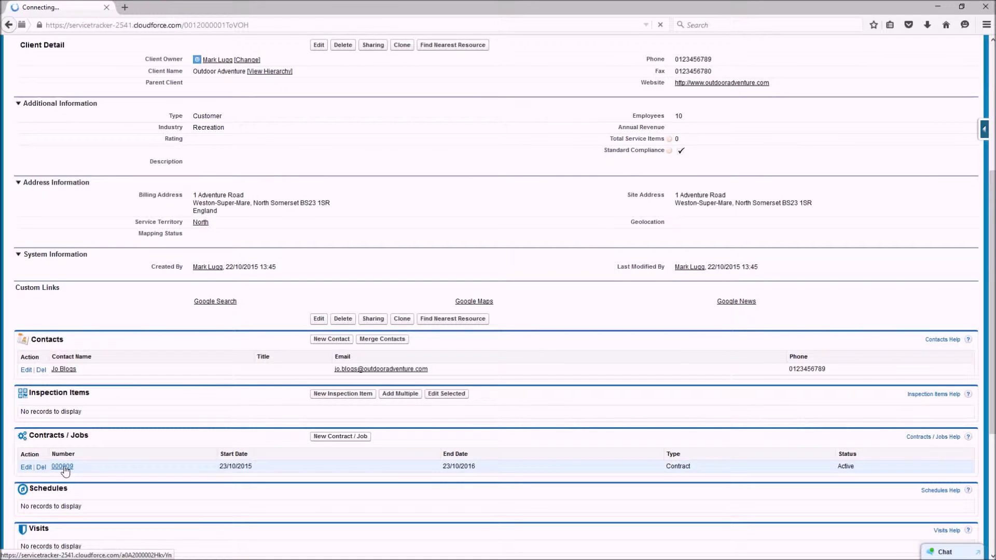
left_click(61, 466)
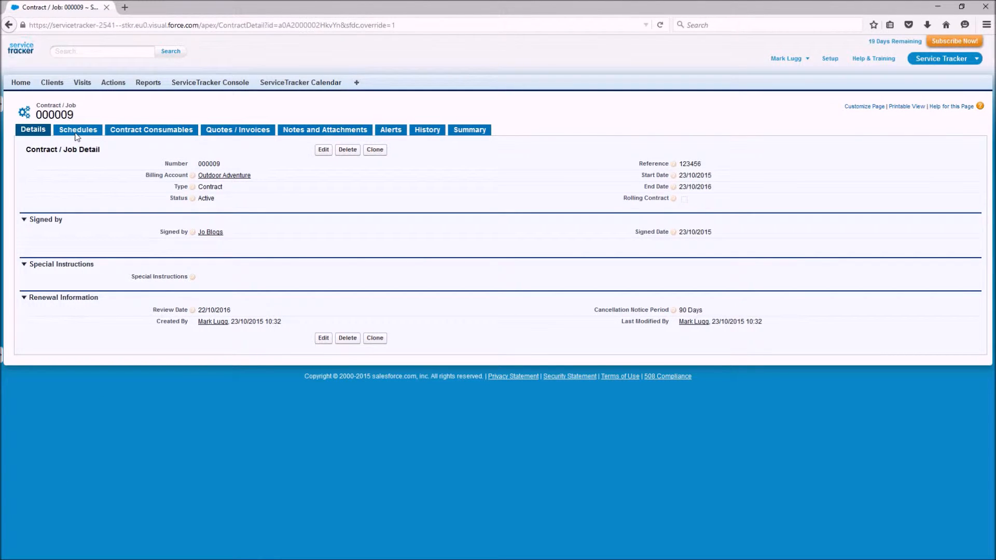
- From the contract's Schedules list, start a new contract schedule for Outdoor Adventure
left_click(78, 129)
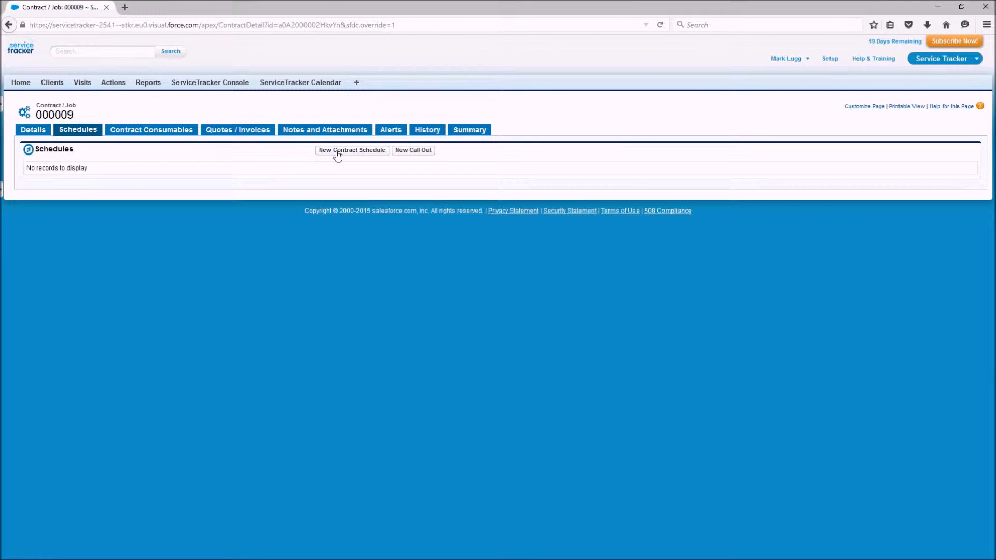
left_click(352, 150)
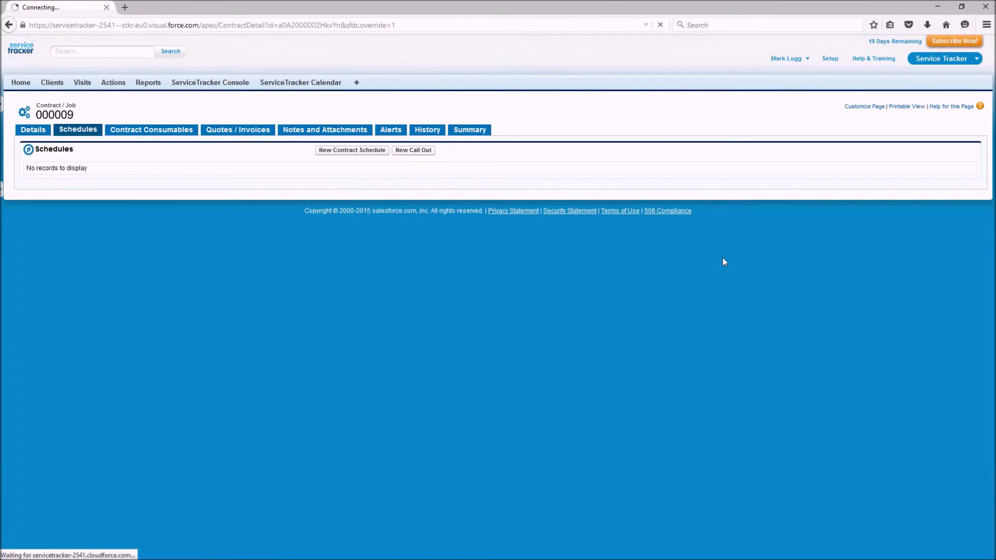
left_click(352, 150)
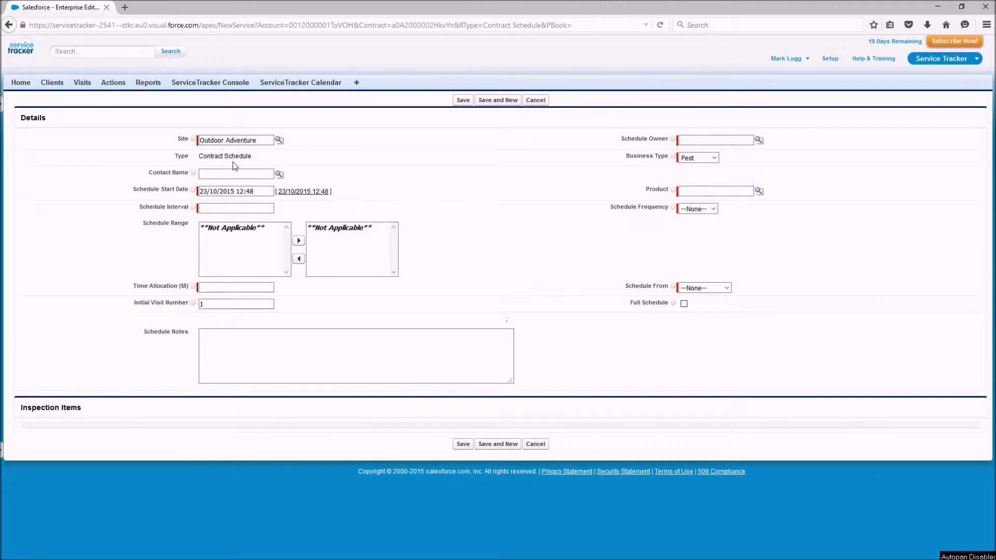
- Set the schedule's Contact Name to the suggested client contact, Jo Bloggs
left_click(236, 173)
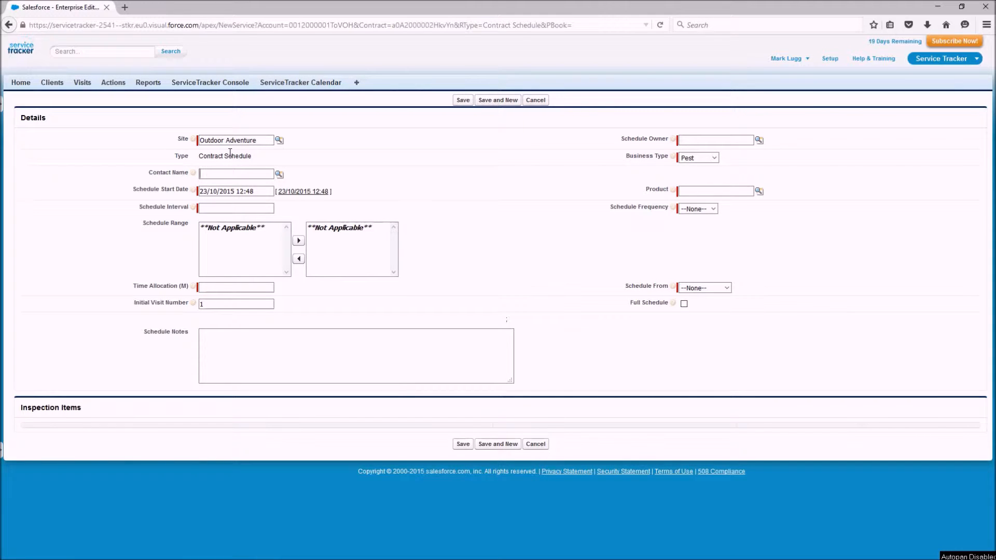
left_click(235, 173)
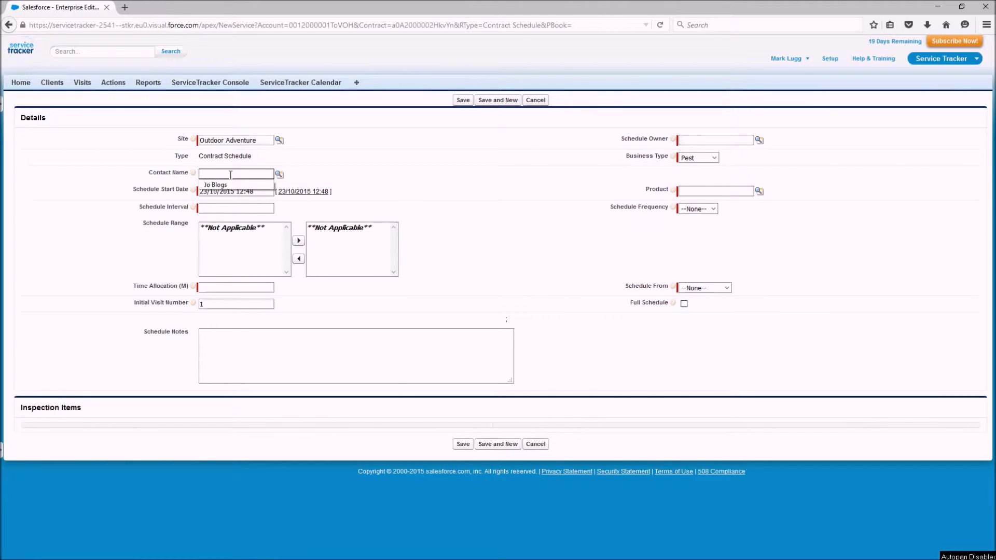
left_click(215, 184)
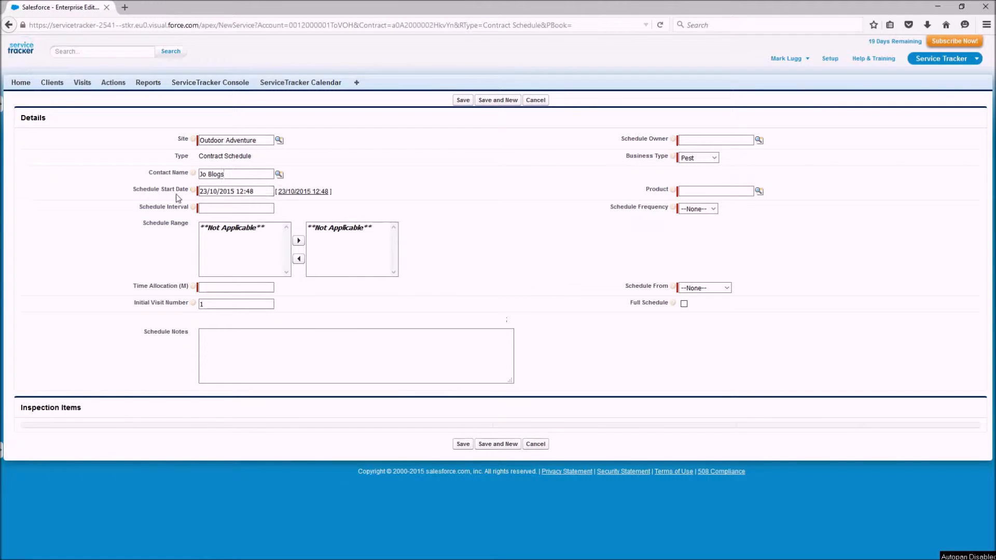
left_click(236, 190)
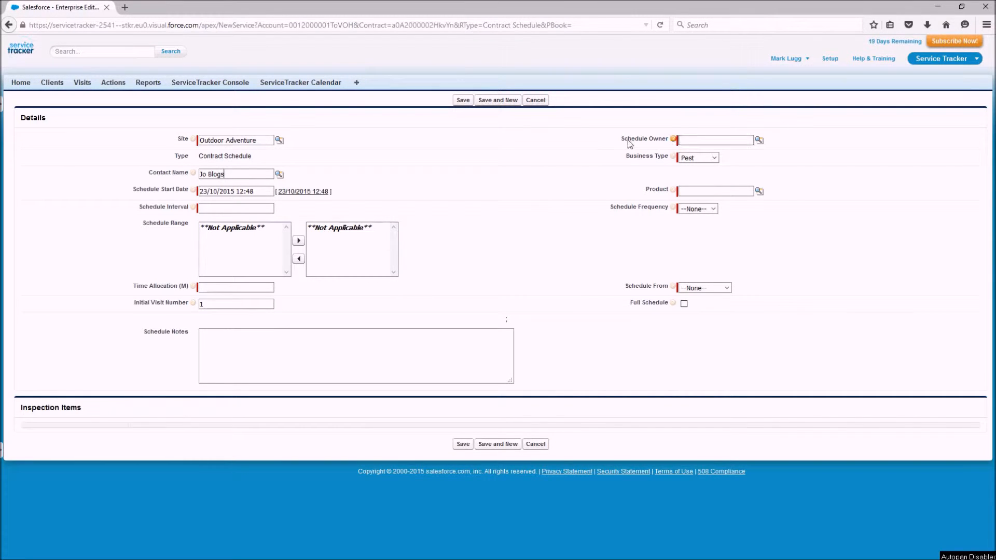
- Make Billy Bob Service Tech the schedule owner and Routine Inspection the product via the lookups
left_click(714, 140)
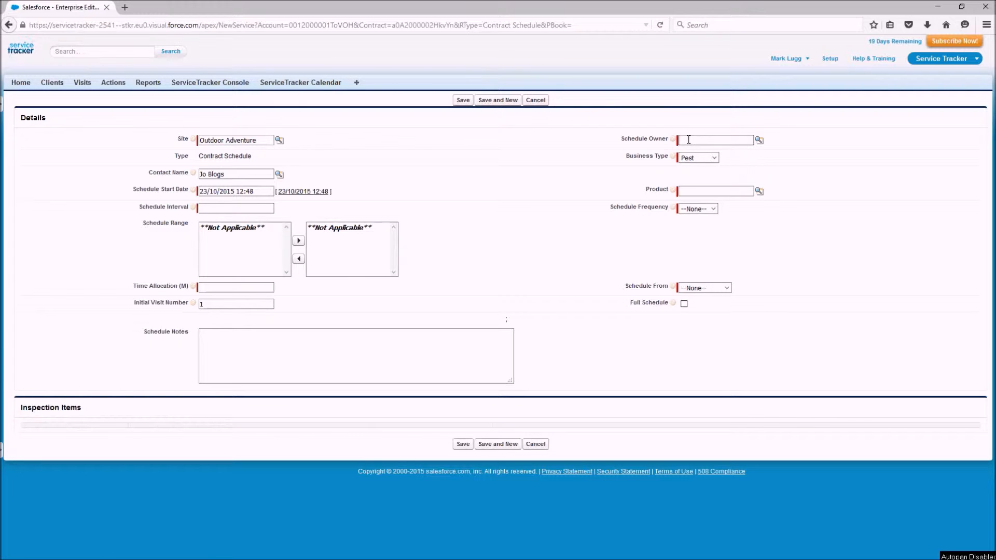
left_click(758, 140)
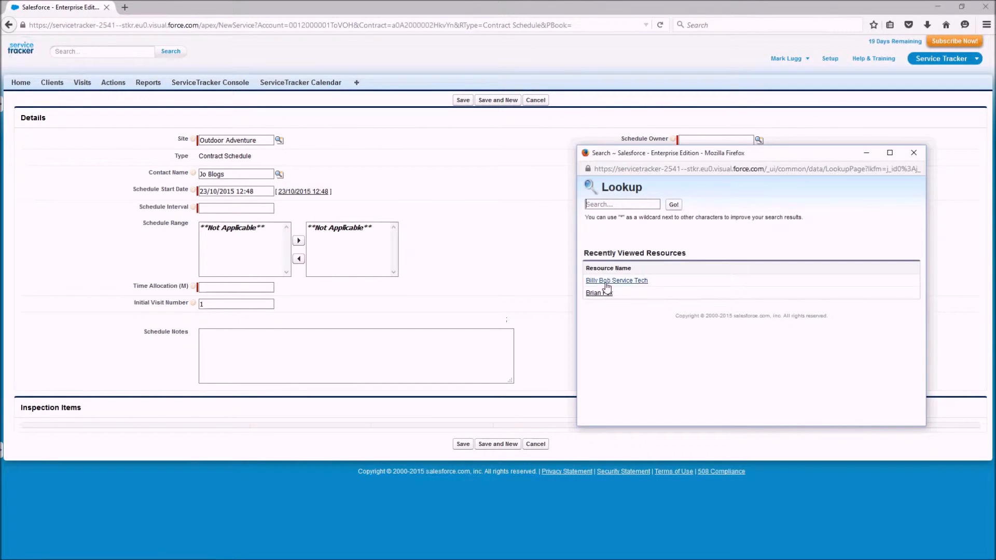
left_click(615, 280)
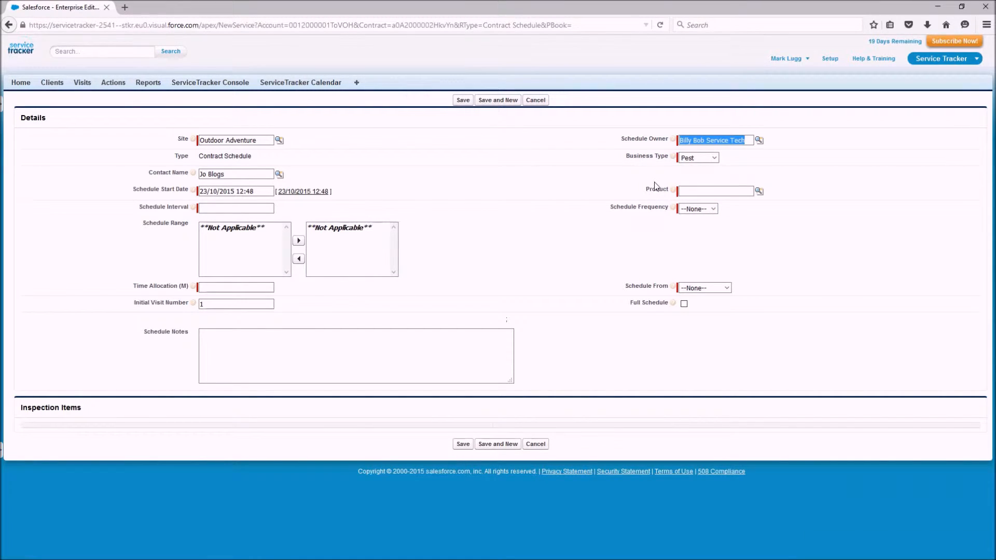
left_click(758, 191)
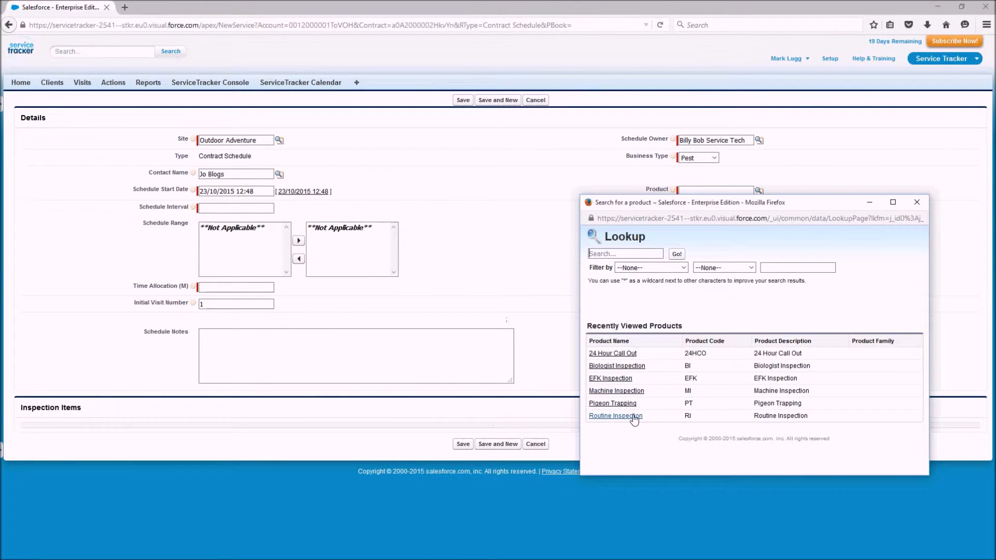
left_click(615, 415)
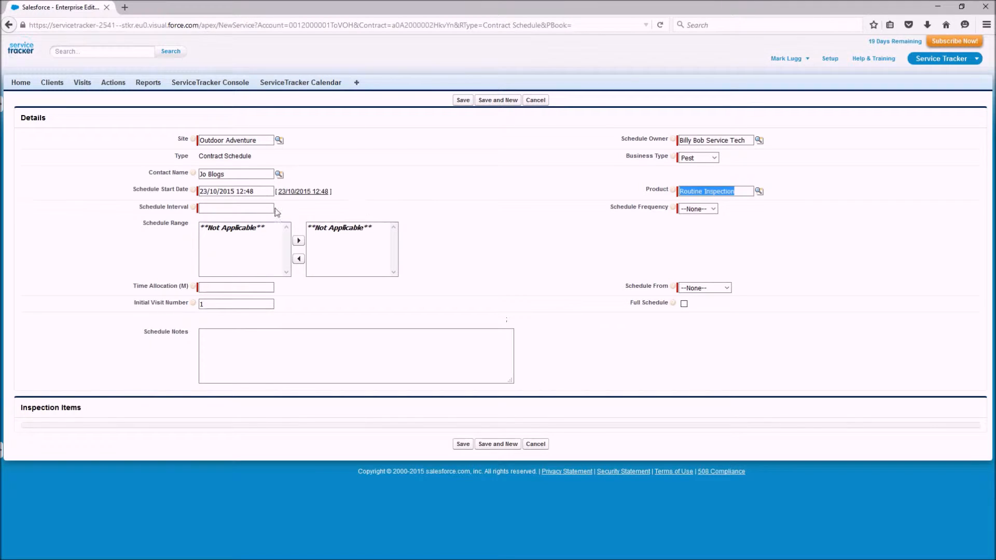
- Enter schedule interval 1, keep Monthly, and move Jan, Mar, Apr, May, Sep, Oct to Chosen
left_click(235, 207)
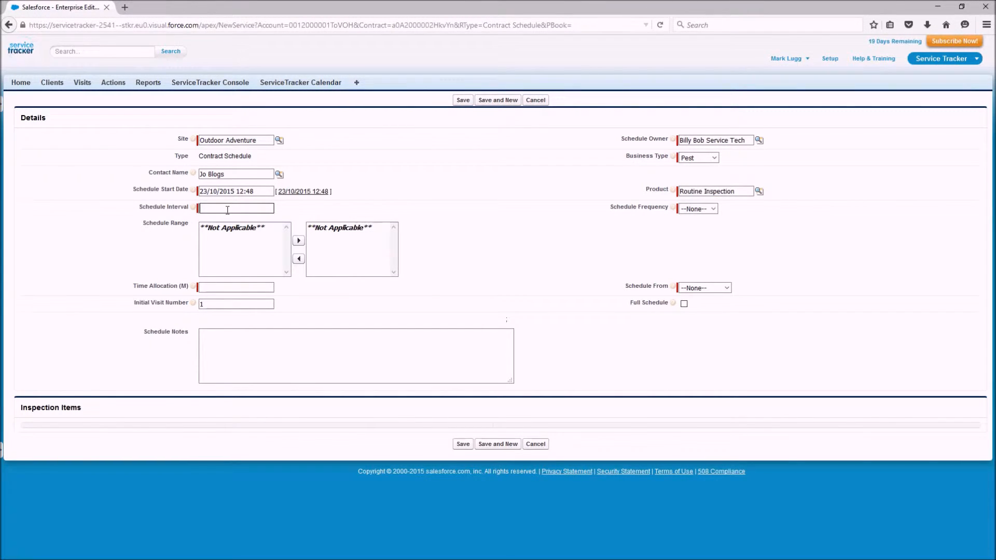
type("1")
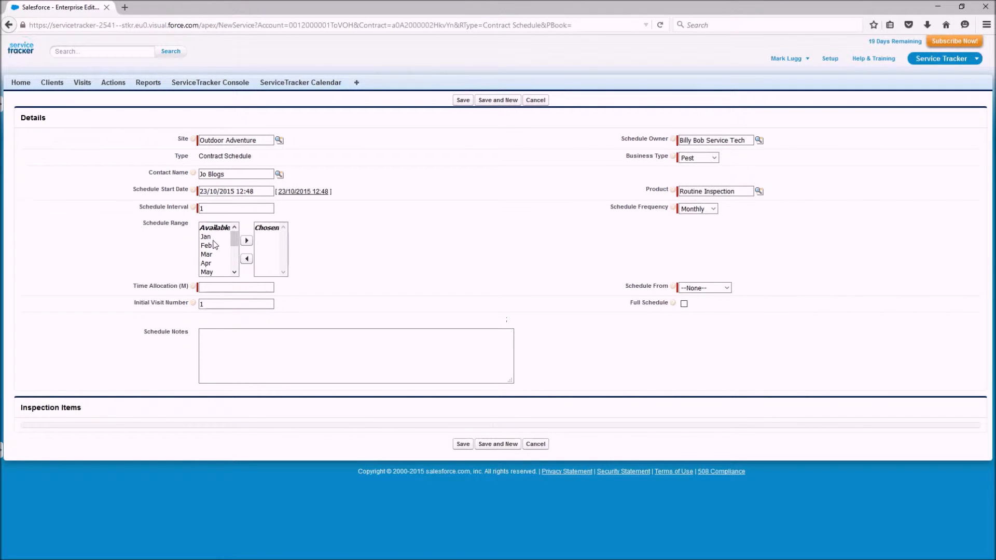
left_click(205, 237)
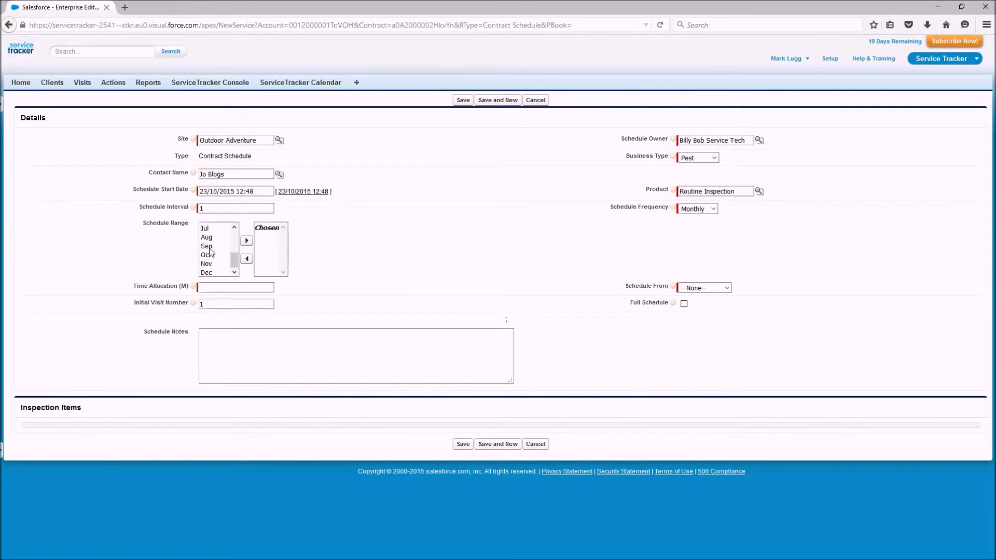
left_click(247, 239)
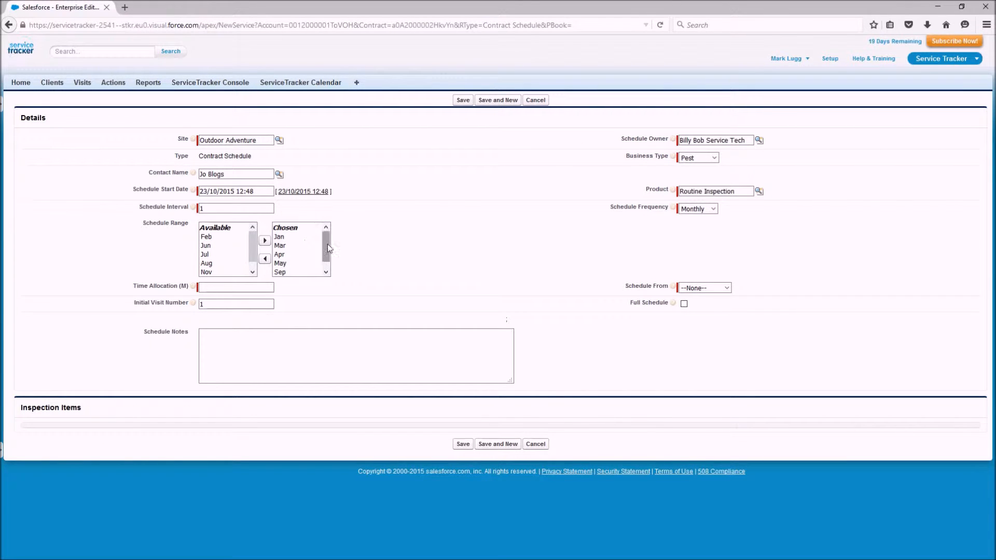
scroll("down", 3)
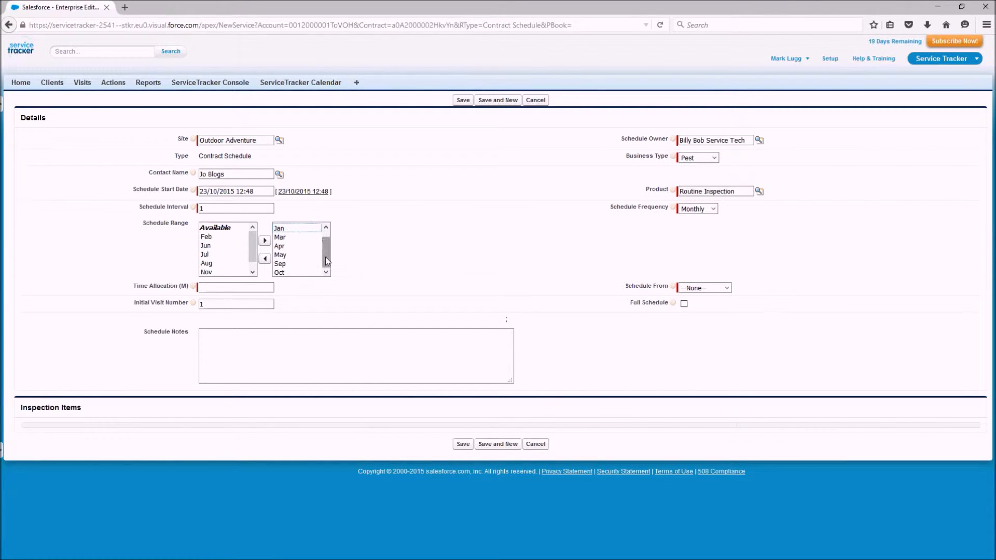
- Move the chosen months back to Available and change the schedule interval to 3
left_click(278, 237)
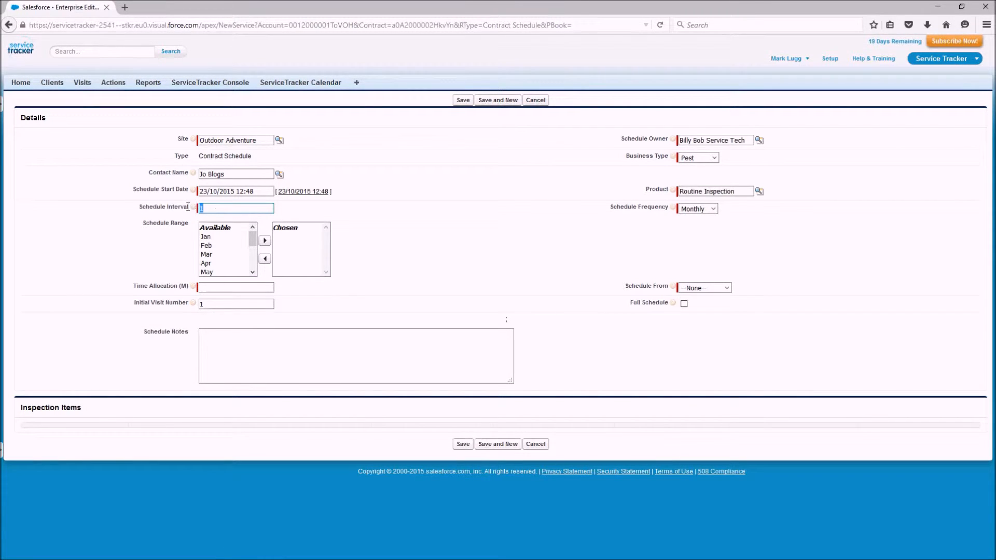
type("8")
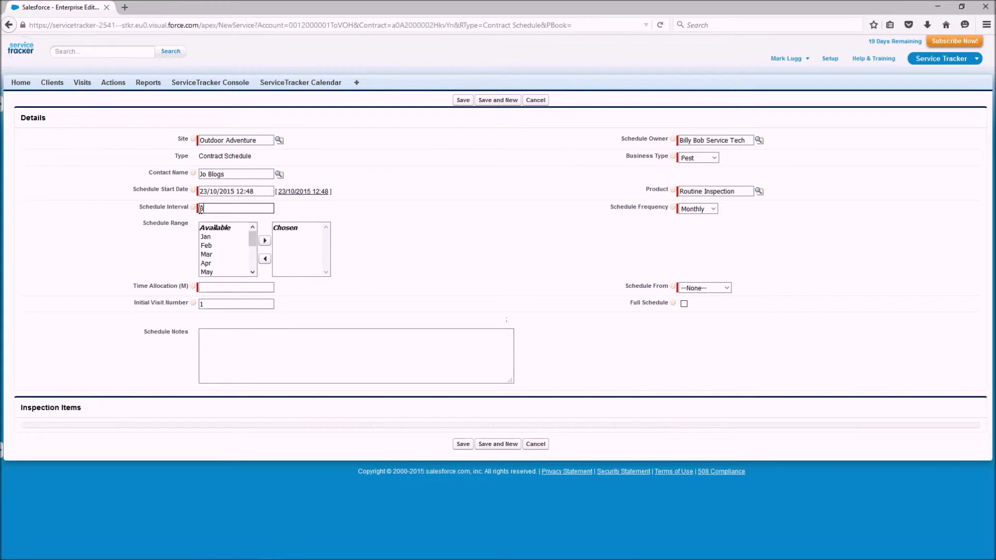
type("3")
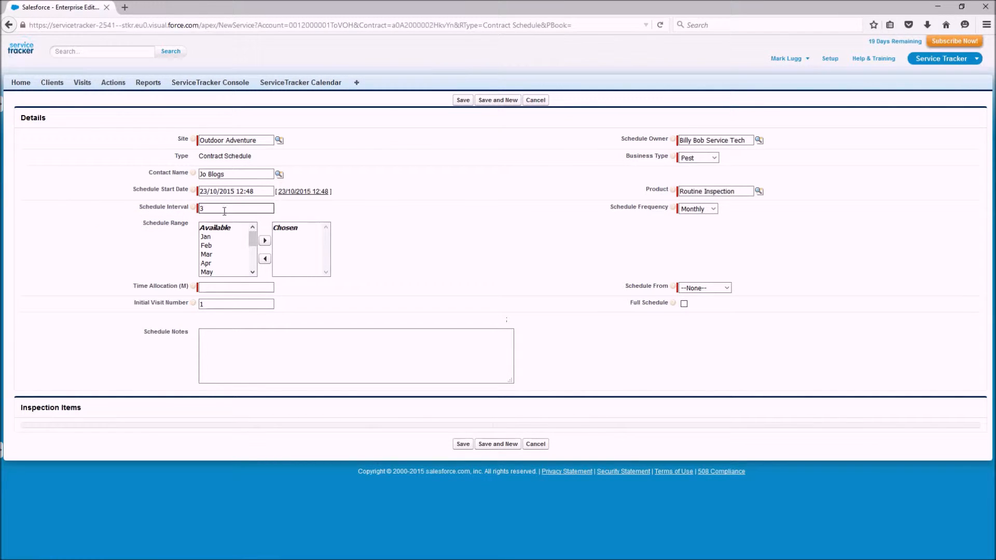
- Try Weekly with interval edits, then set frequency Daily with interval 1 and range Not Applicable
type("1")
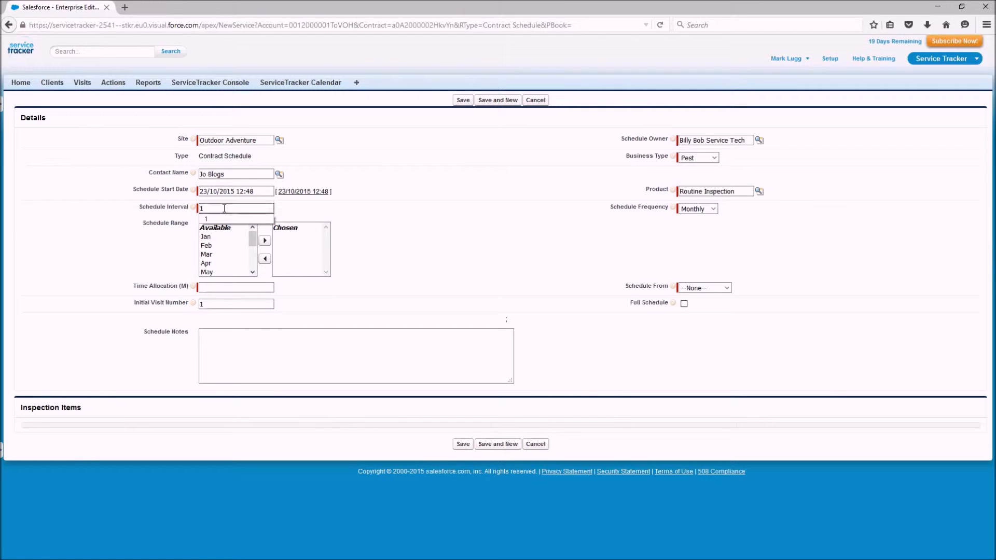
left_click(697, 208)
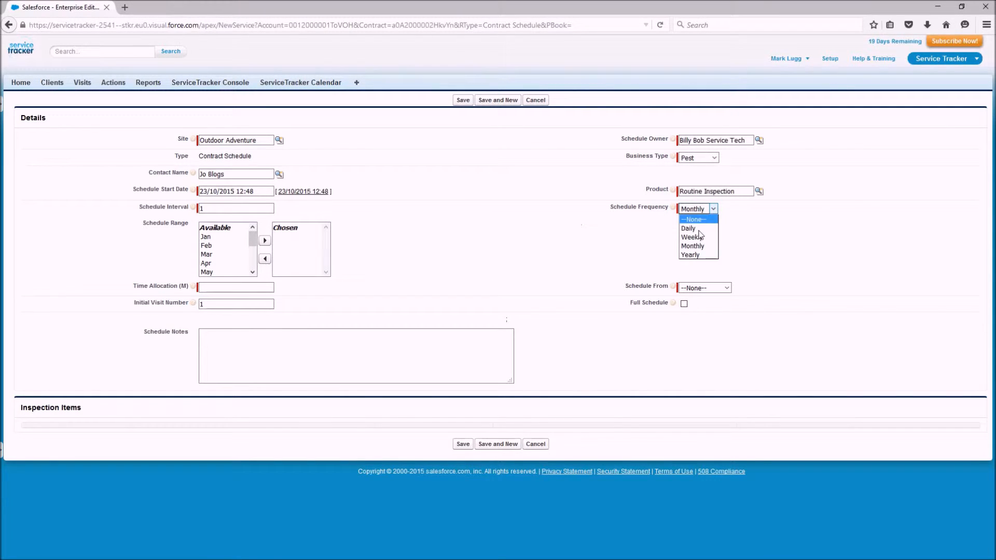
left_click(688, 237)
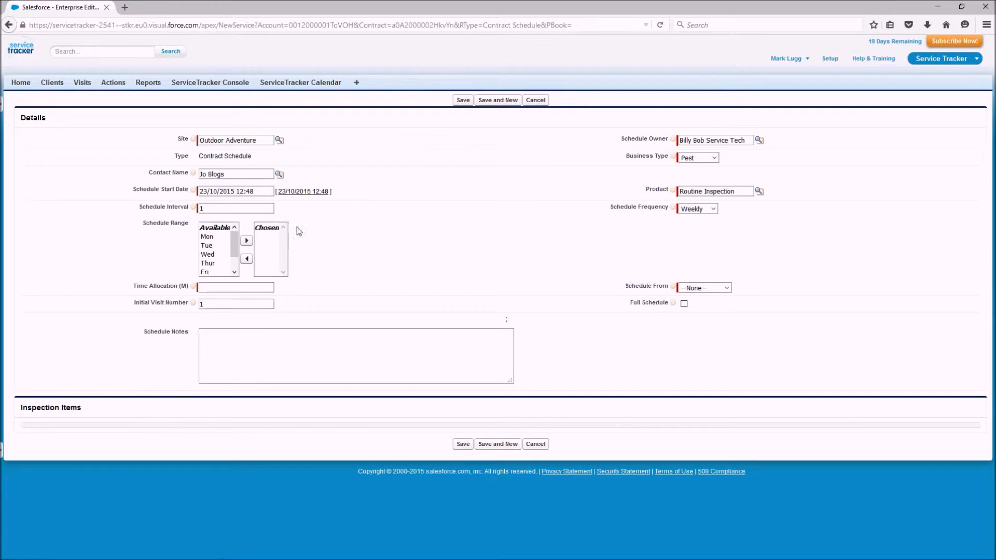
left_click(235, 208)
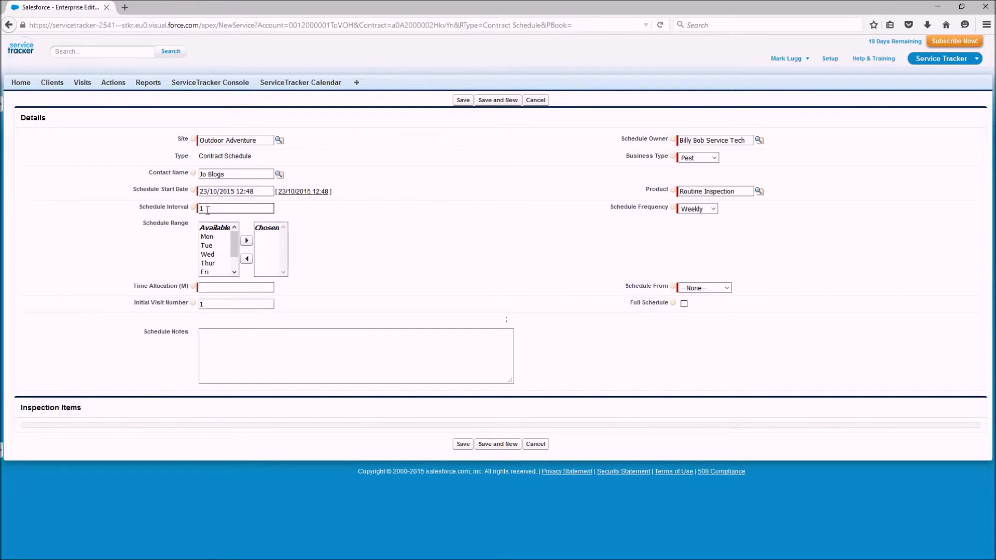
type("2")
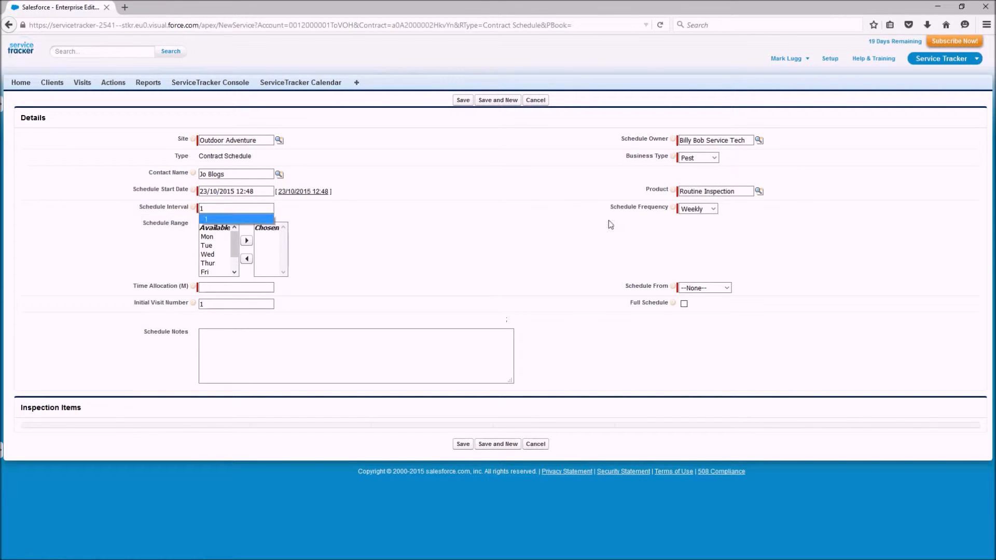
left_click(711, 209)
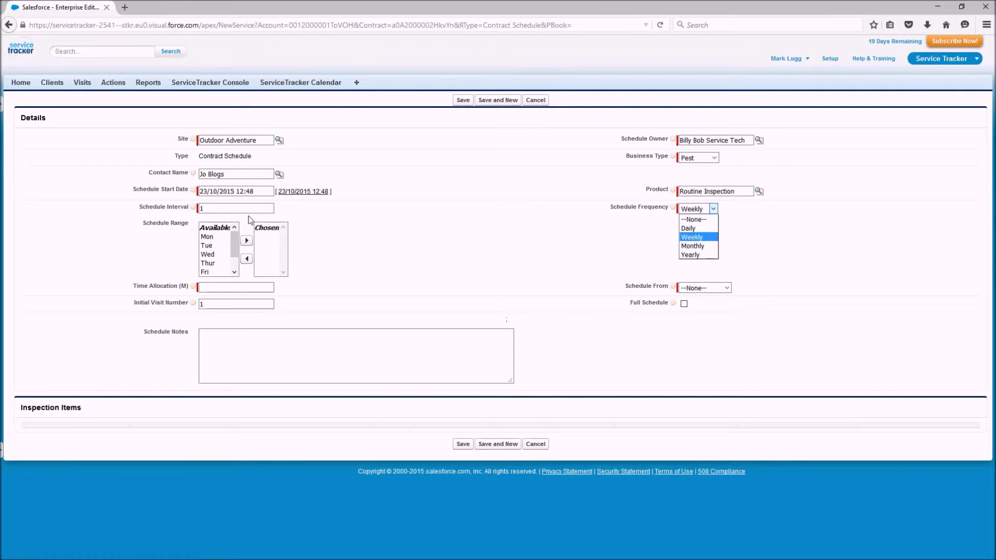
left_click(688, 228)
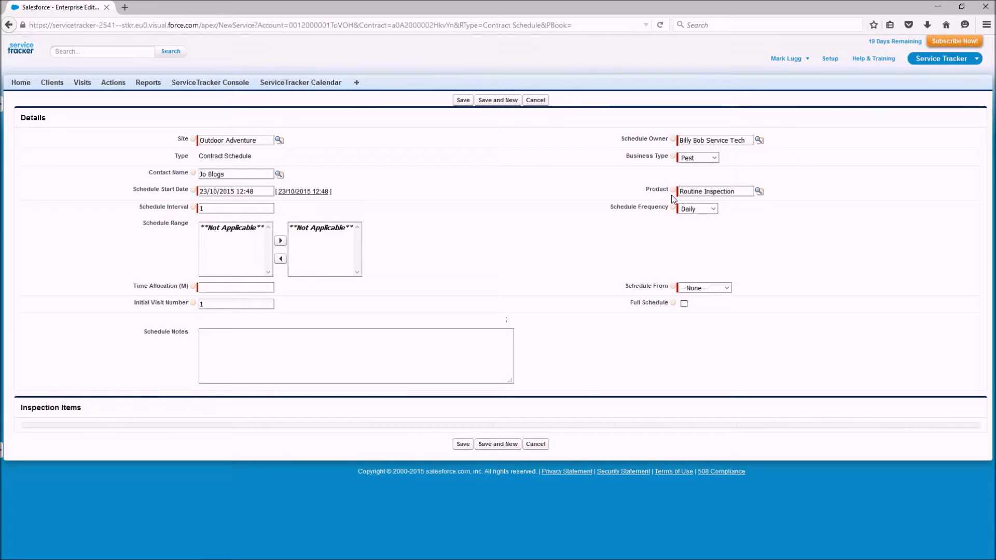
- Switch frequency to Weekly and try moving Mon, Wed, Fri to Chosen, leaving none chosen
left_click(695, 209)
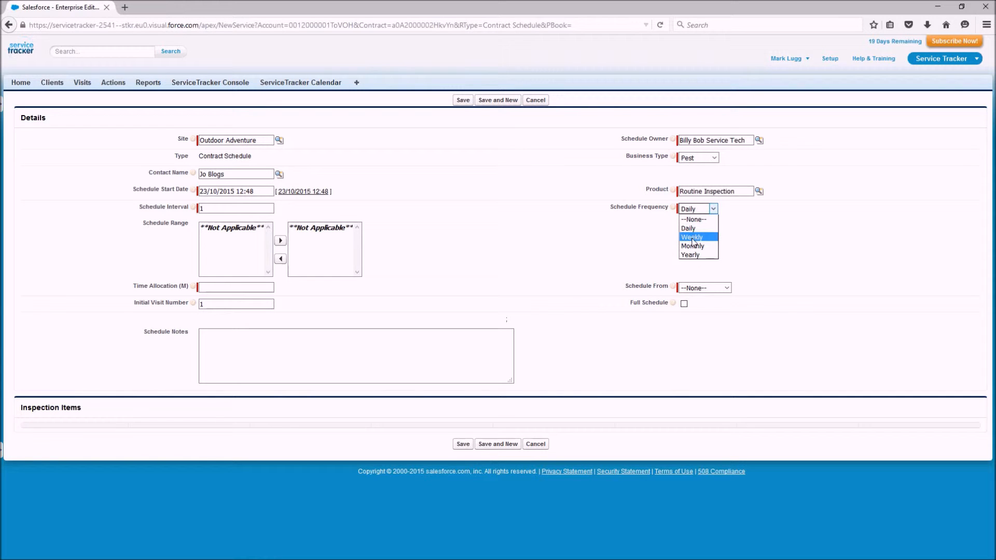
left_click(691, 236)
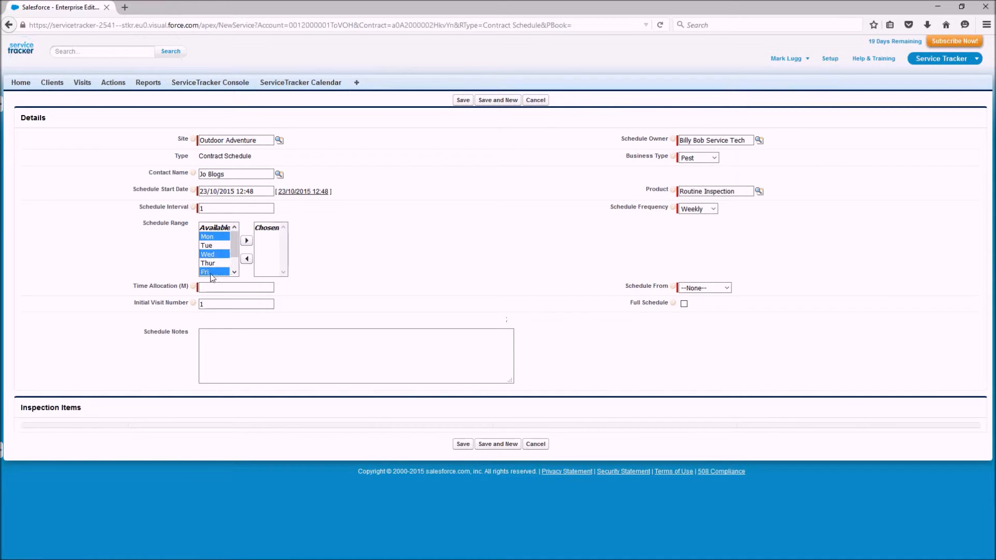
left_click(247, 240)
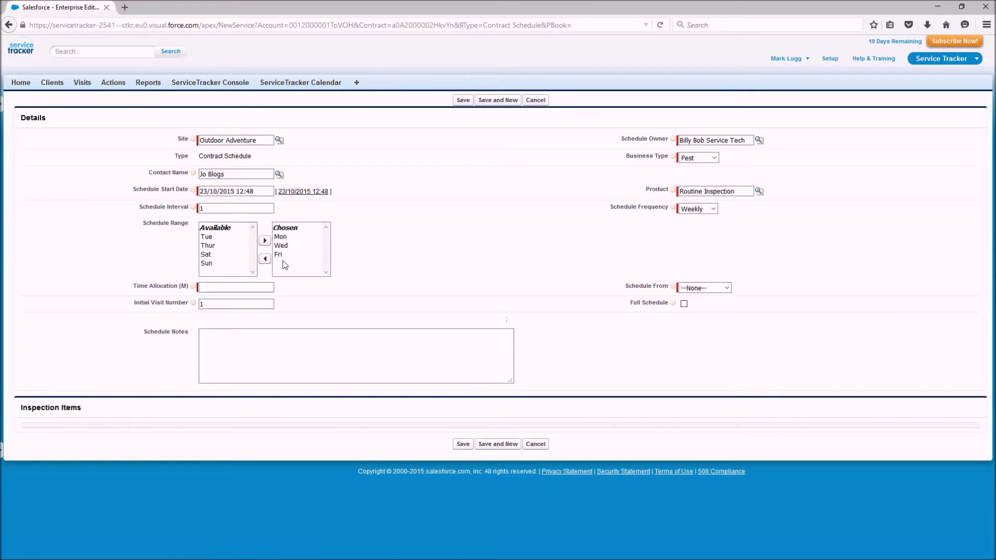
mouse_move(287, 283)
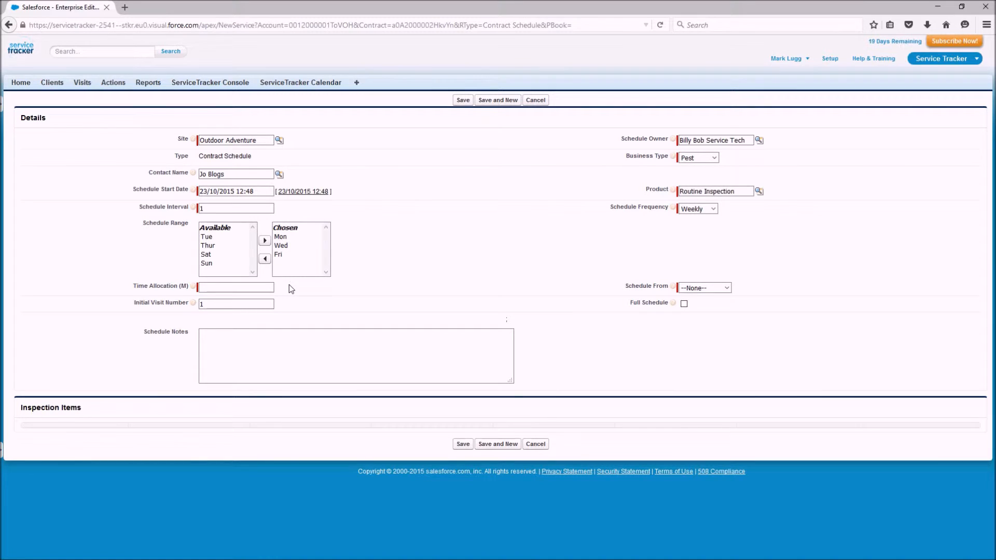
left_click(281, 254)
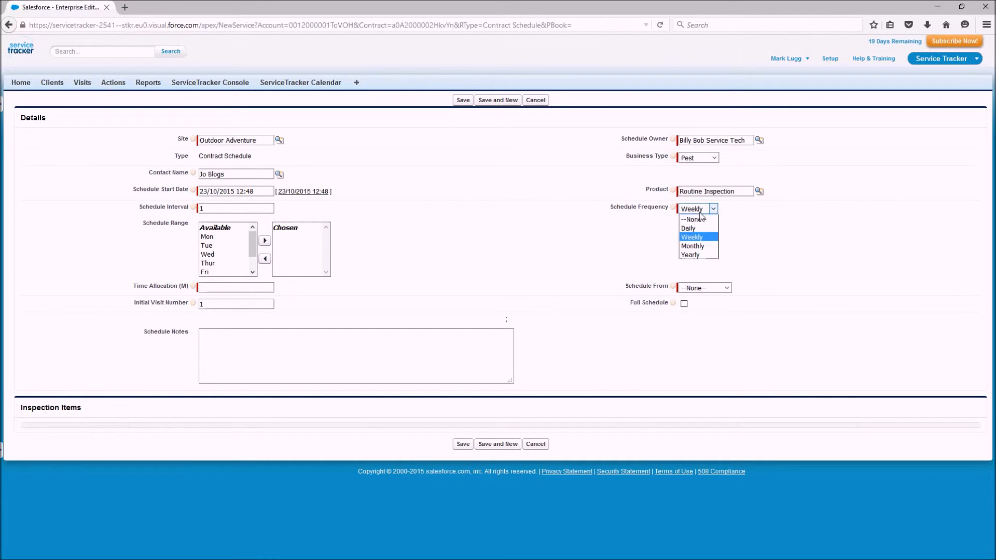
- Pass through Daily, then set the schedule frequency back to Monthly with months available
left_click(688, 228)
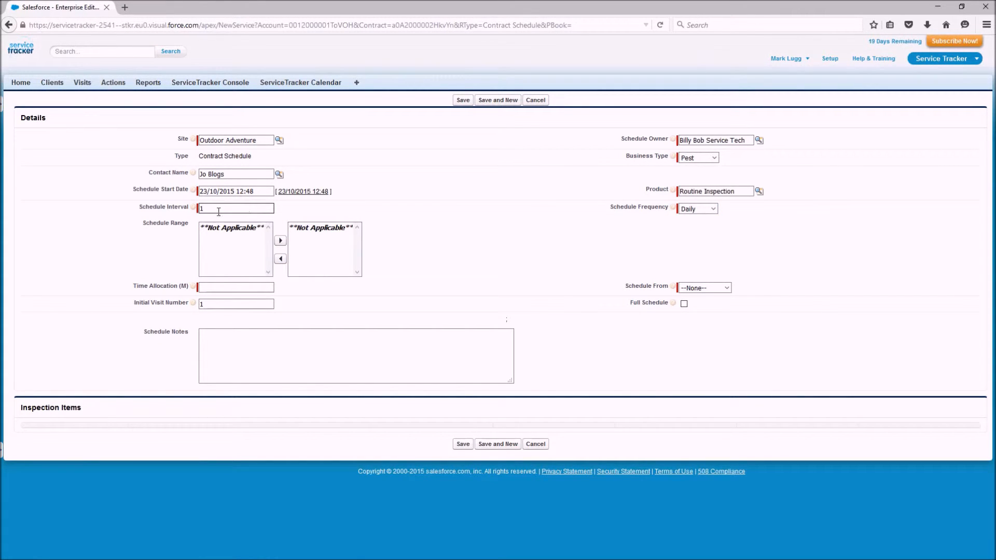
type("45")
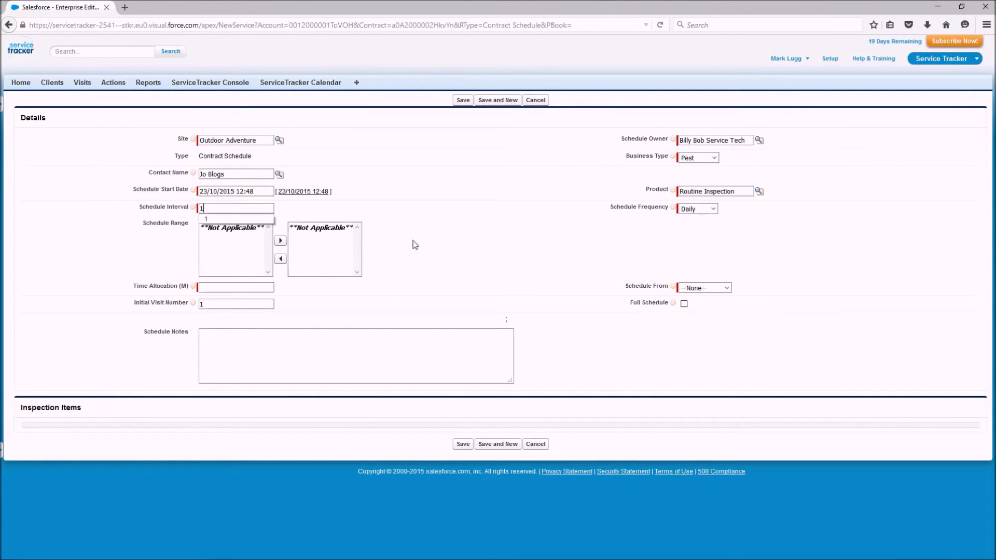
left_click(697, 208)
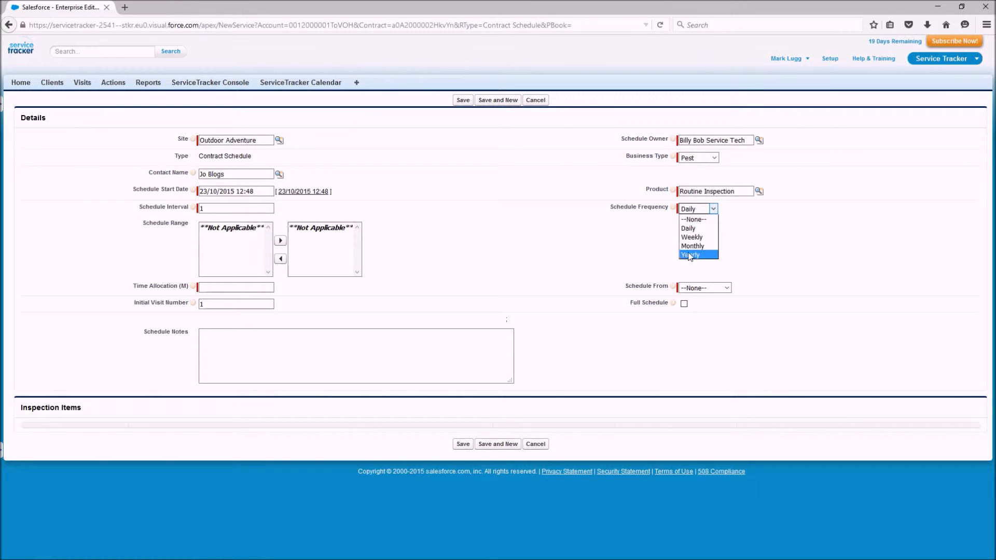
left_click(692, 245)
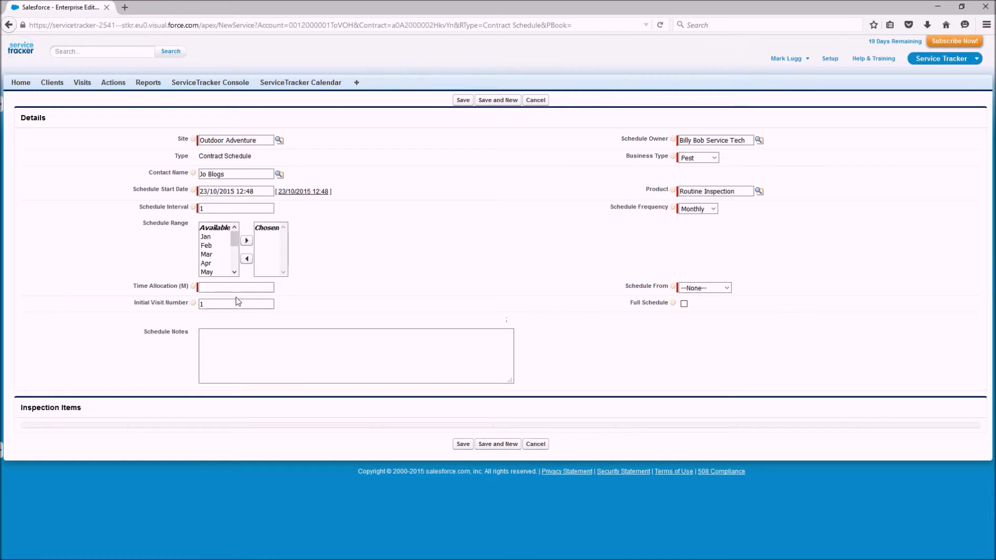
- Set Time Allocation (M) to 60 minutes per visit
type("60")
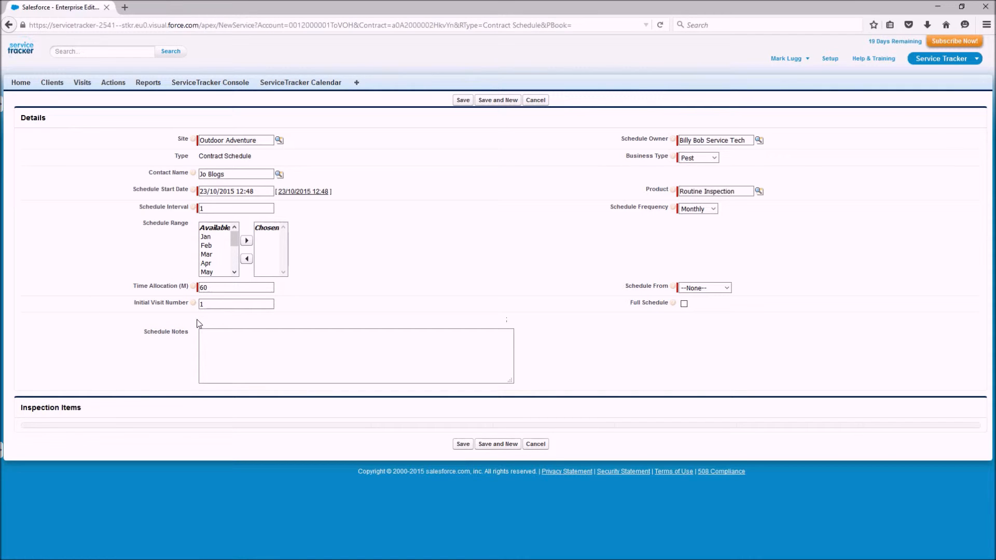
mouse_move(216, 315)
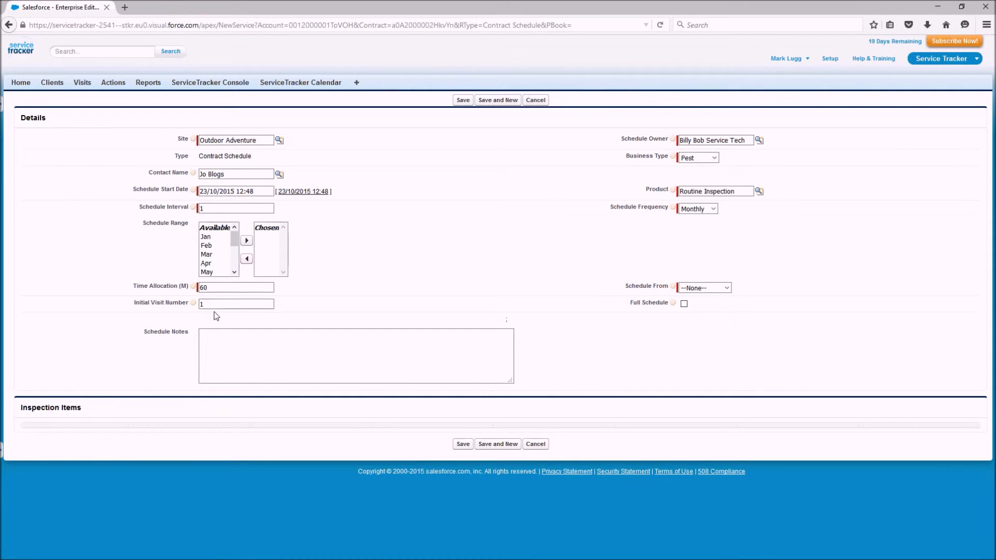
left_click(298, 350)
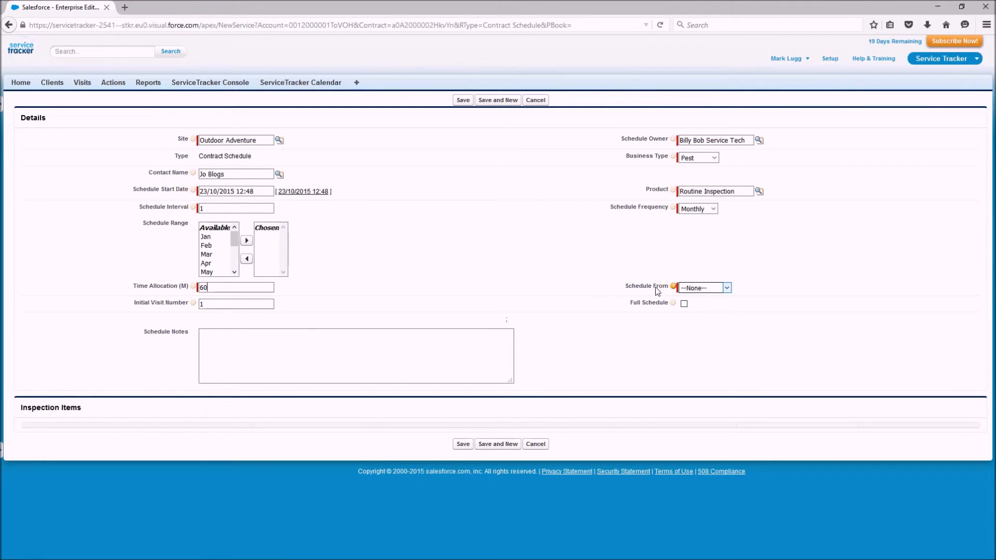
mouse_move(663, 293)
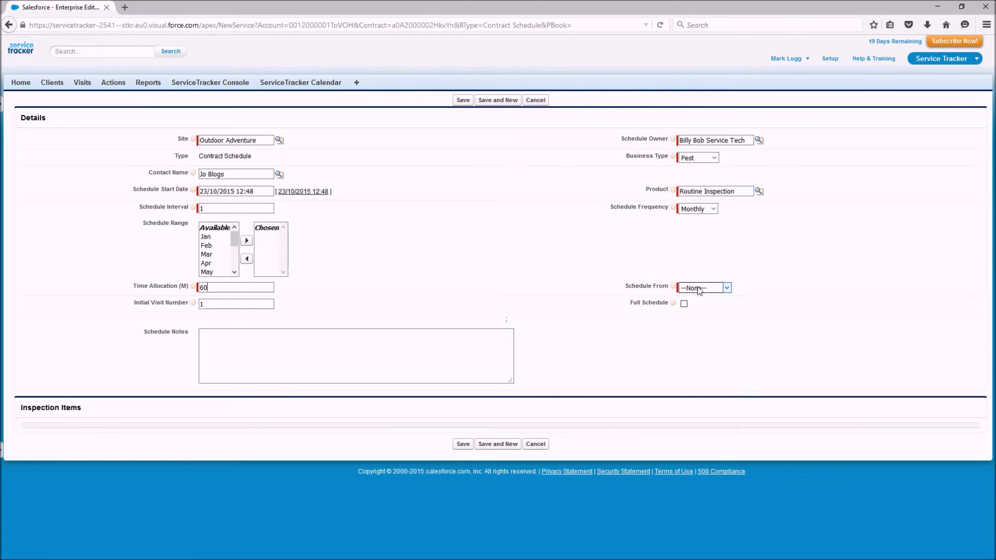
- Set Schedule From to Completed so visits are scheduled from the completion date
left_click(703, 287)
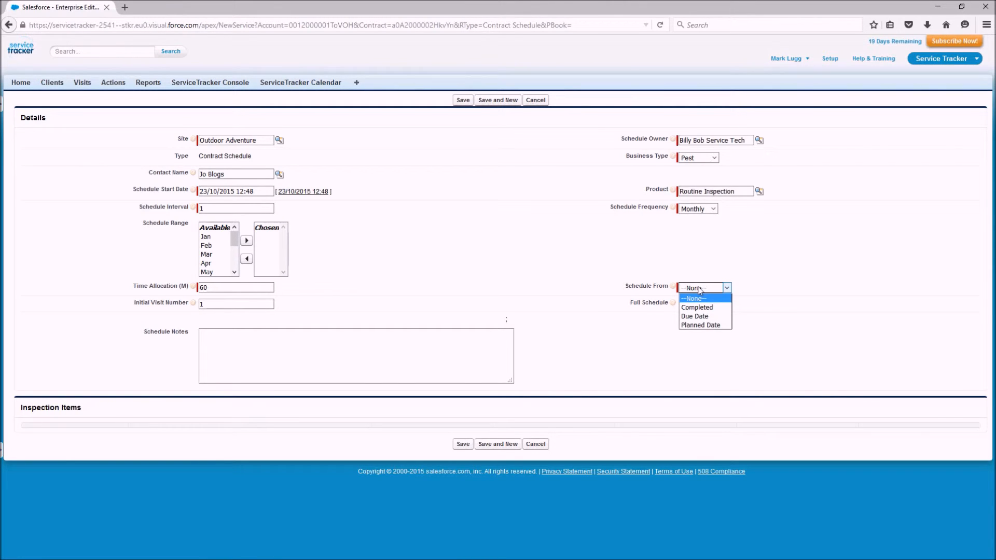
mouse_move(697, 307)
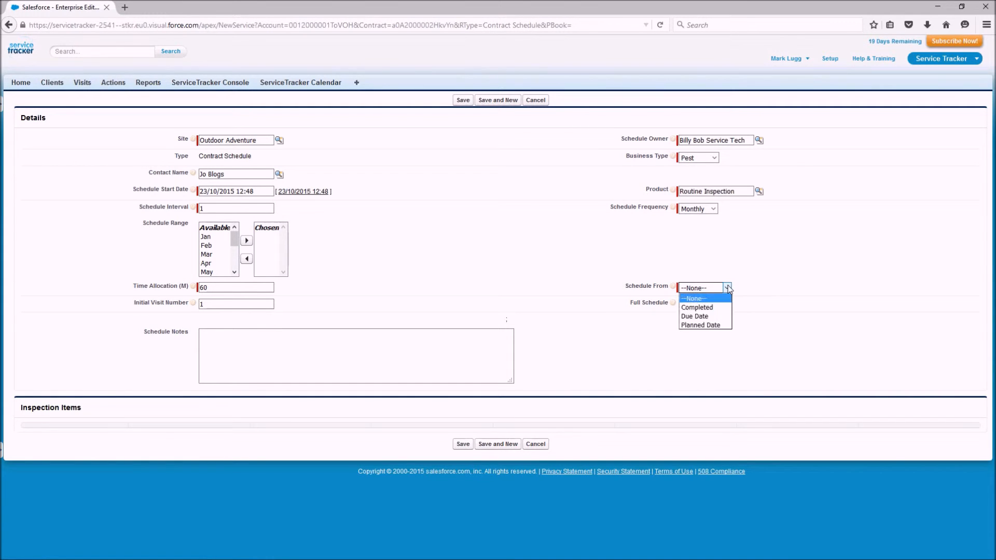
left_click(696, 307)
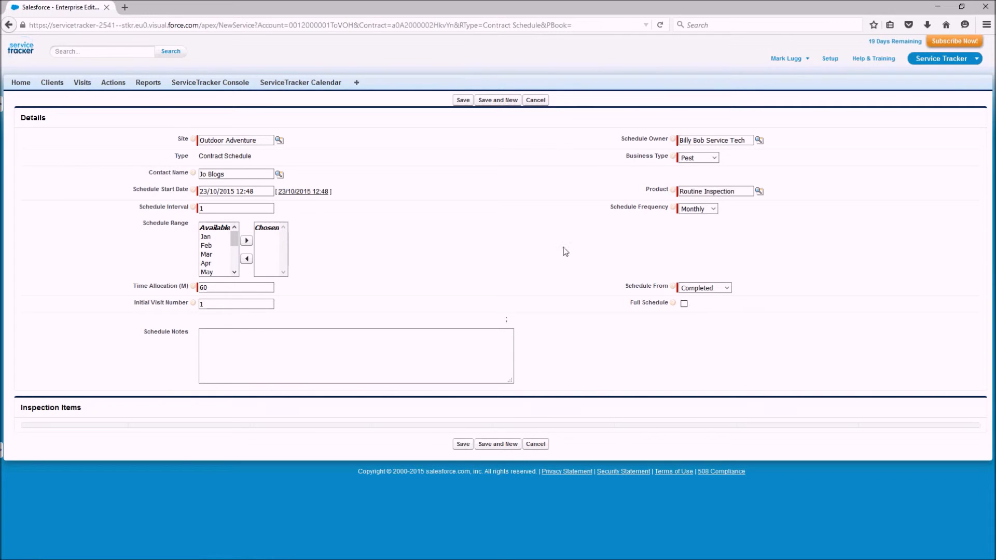
mouse_move(749, 240)
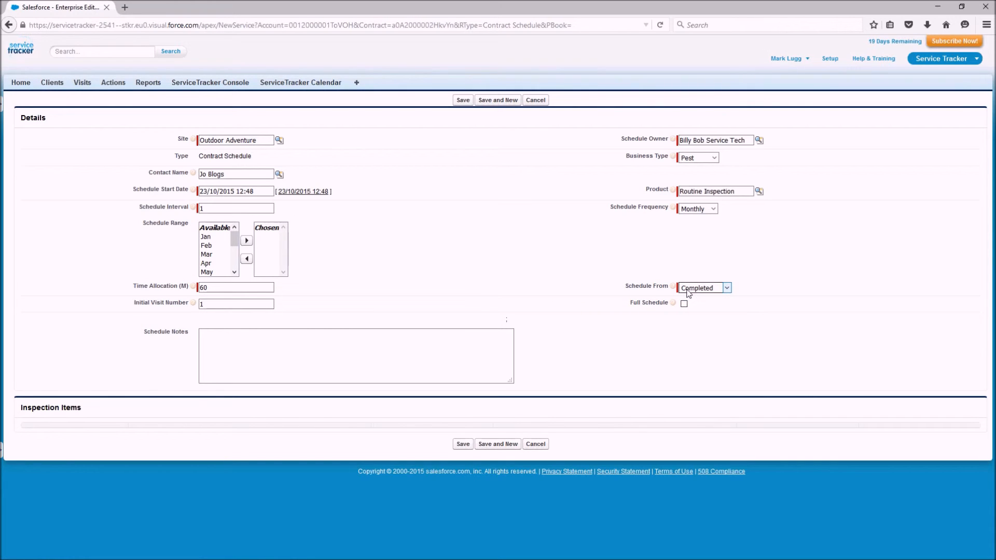
- Save the schedule as S000007, next visit 23/10/2015 (visit 1 of 12)
left_click(463, 443)
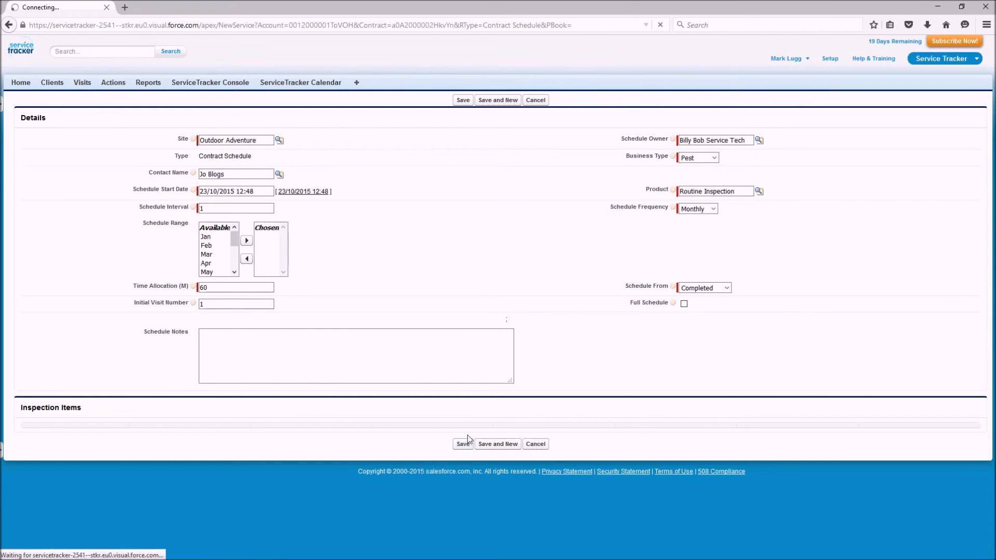
left_click(462, 100)
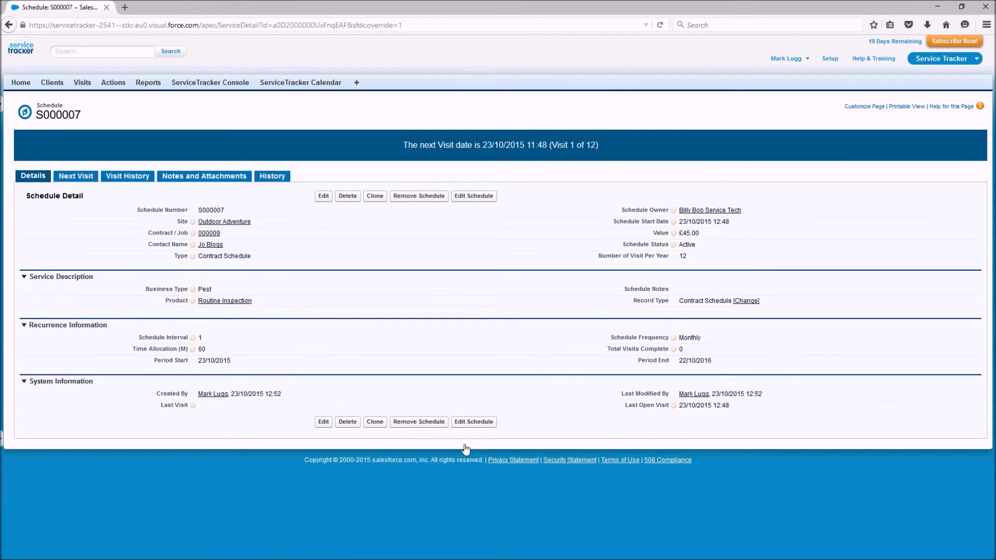
mouse_move(430, 273)
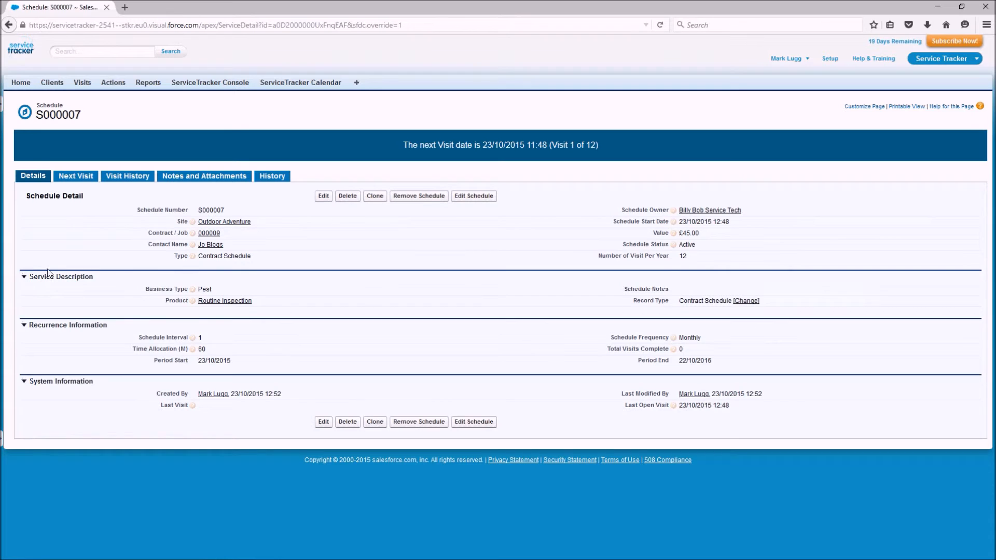
mouse_move(335, 269)
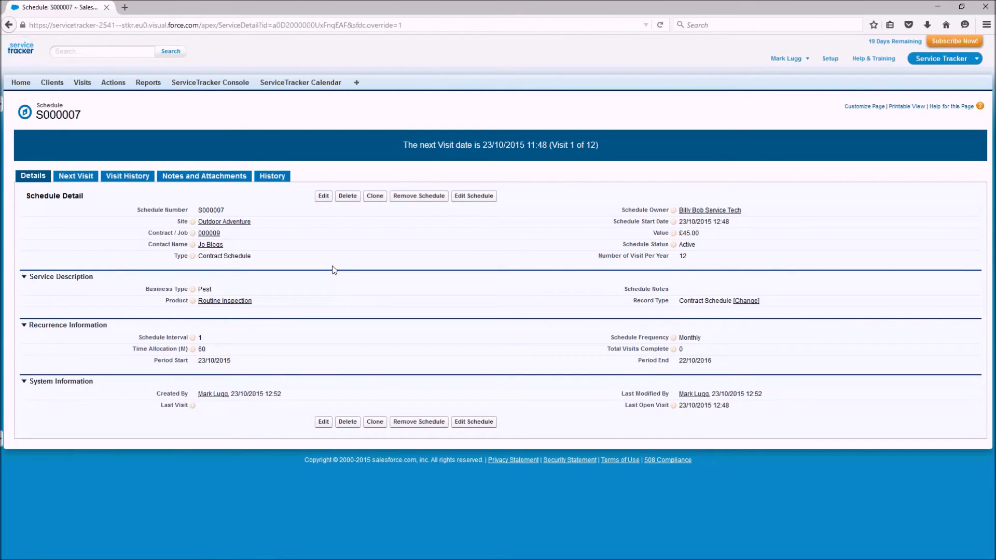